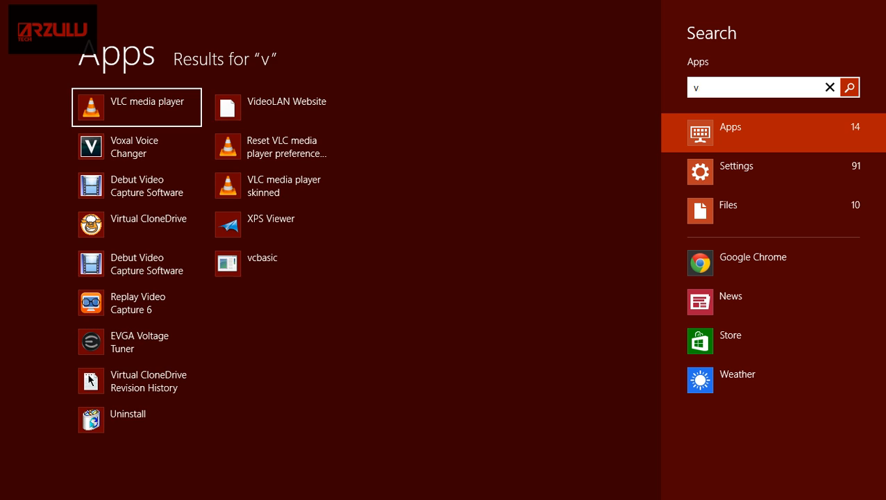
Launch VLC media player from the Start search results for 'v'
{"action": "left_click", "coordinate": [136, 108]}
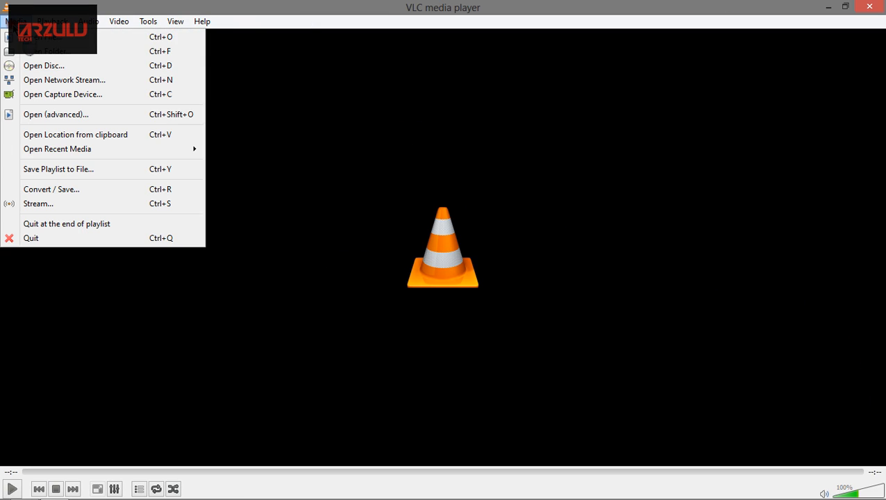
Bring up the Open Media dialog on the Disc tab with DVD from drive E: selected
{"action": "left_click", "coordinate": [44, 65]}
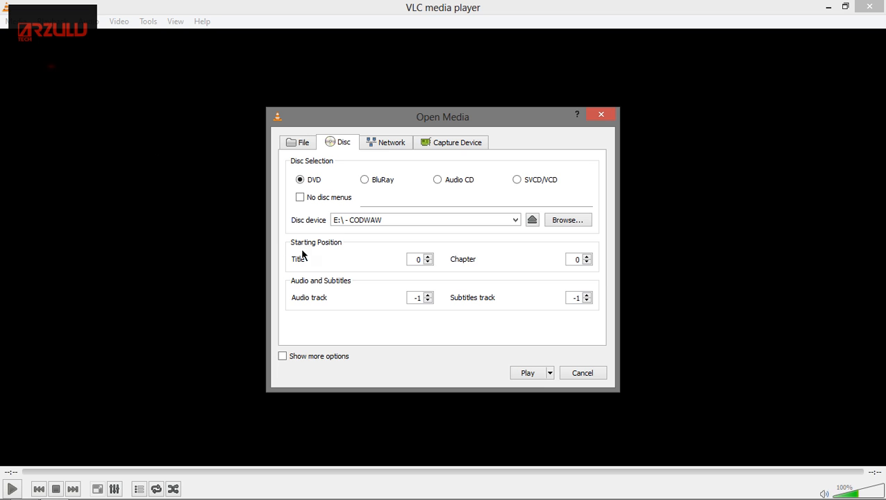